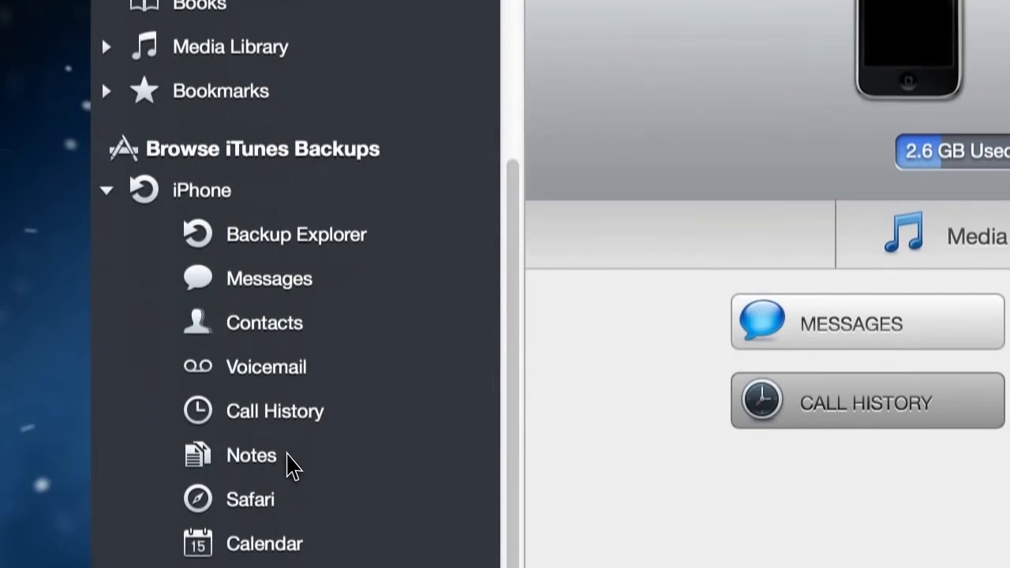
Show the backup's Notes, with the Spring Cleaning ToDo's note and its task list visible
{"action": "left_click", "coordinate": [251, 455]}
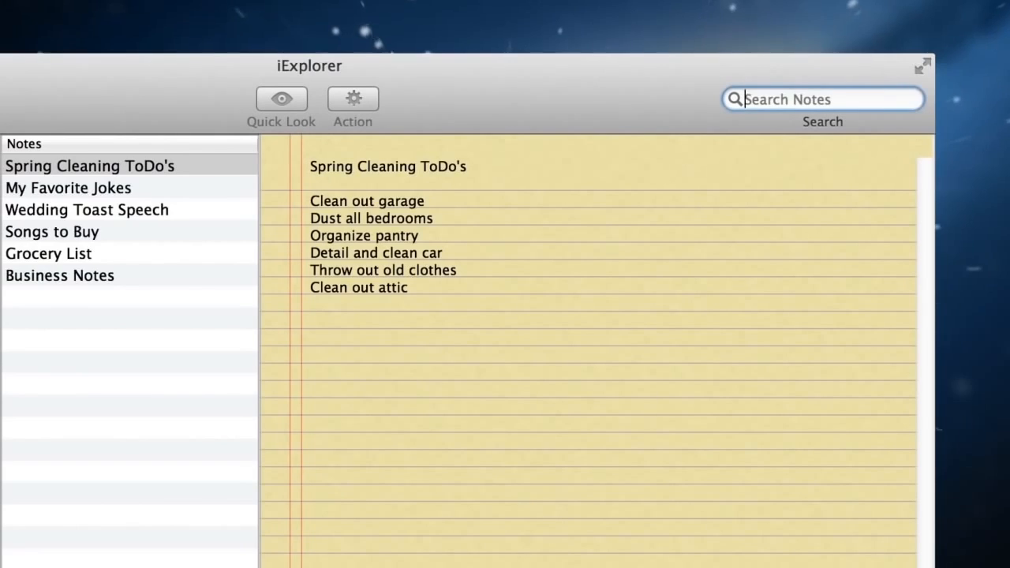
Browse the backup's Safari history and call log, filtering calls by 'Mandi' then clearing the filter
{"action": "right_click", "coordinate": [394, 272]}
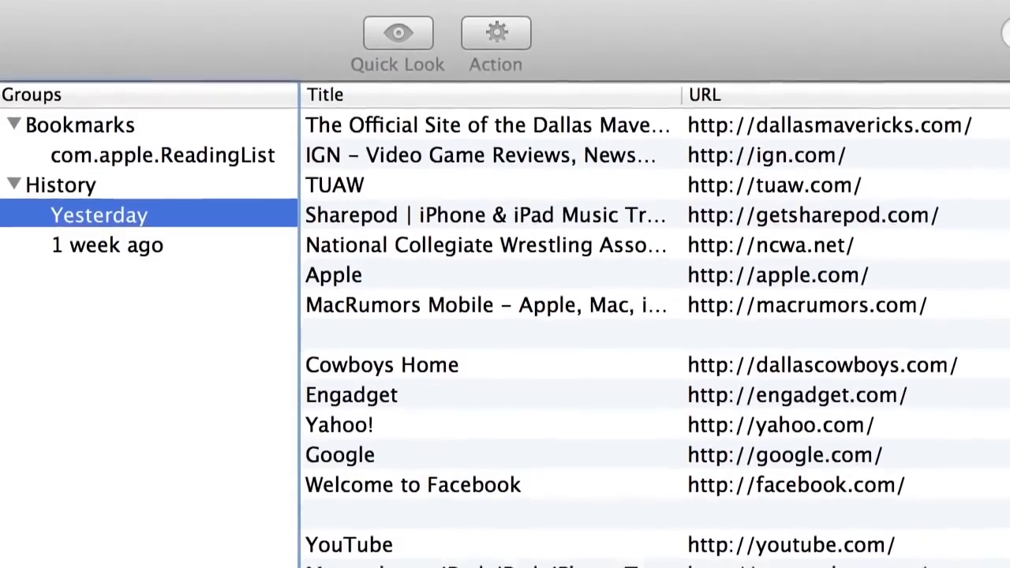
{"action": "scroll", "scroll_direction": "down", "scroll_amount": 3}
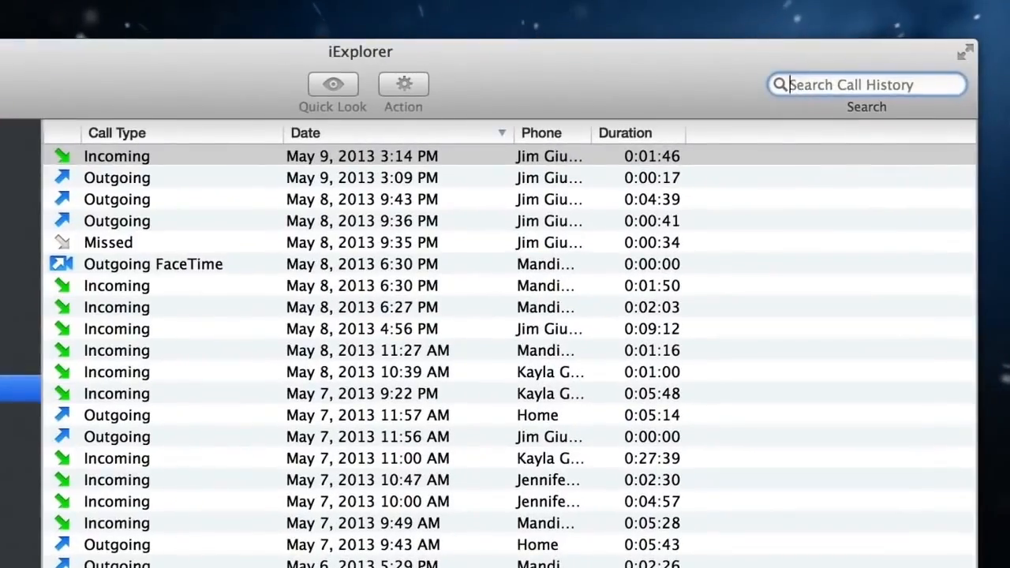
{"action": "type", "text": "Mandi"}
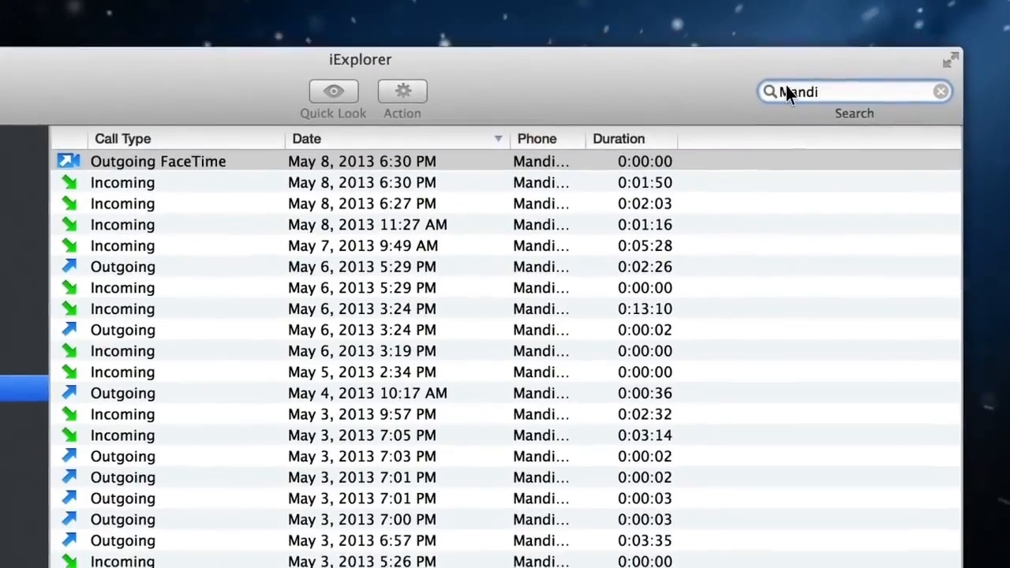
{"action": "left_click", "coordinate": [940, 90]}
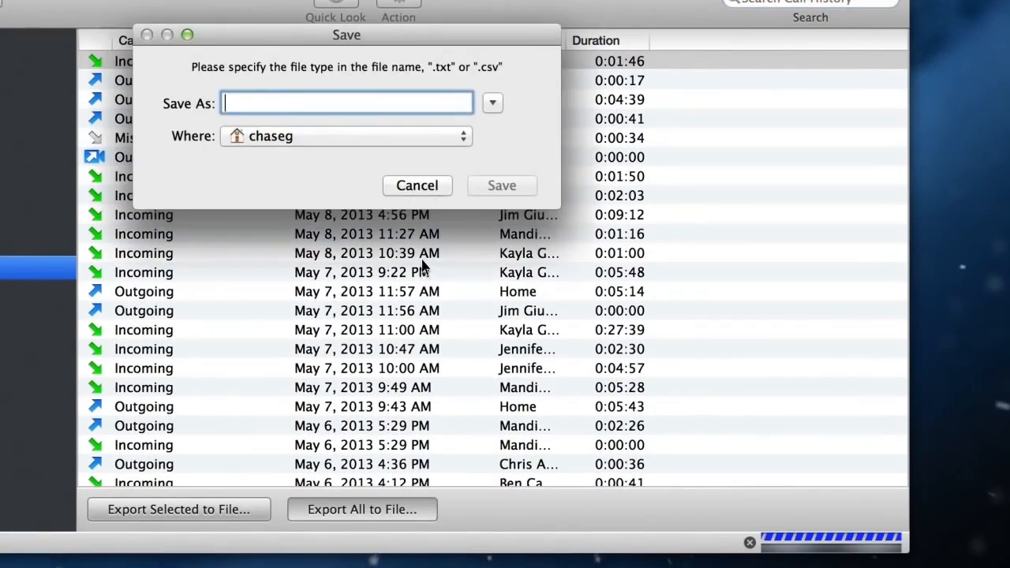
Export the full call history to a text file named callhistory.txt
{"action": "type", "text": "callhistory.txt"}
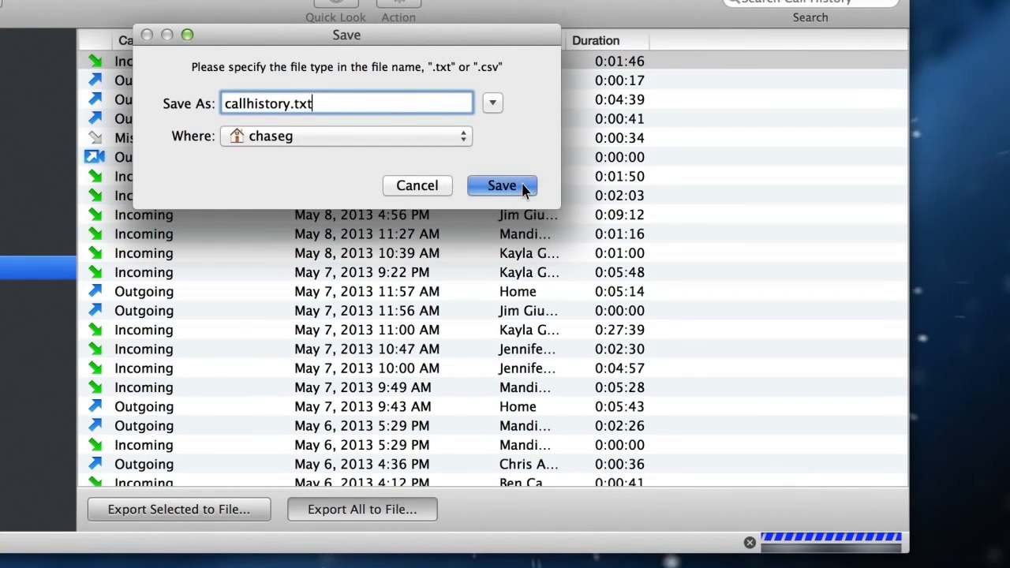